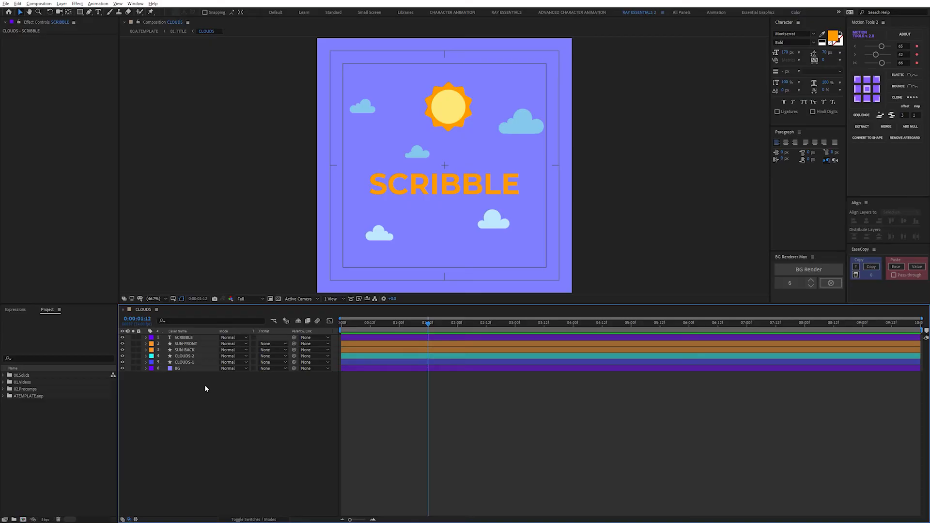
pyautogui.moveTo(197, 393)
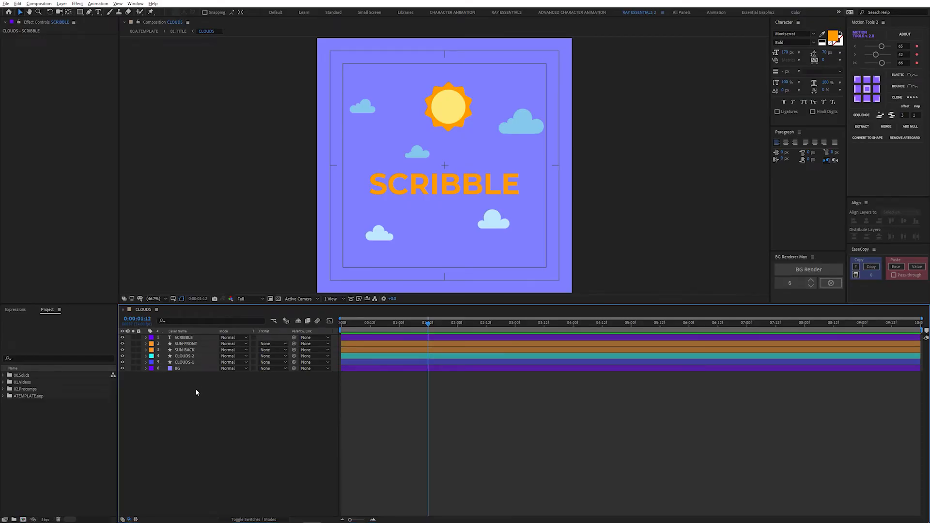
# Step: Lock the purple background layer and step through the clouds and sun layers, ending deselected
pyautogui.click(188, 368)
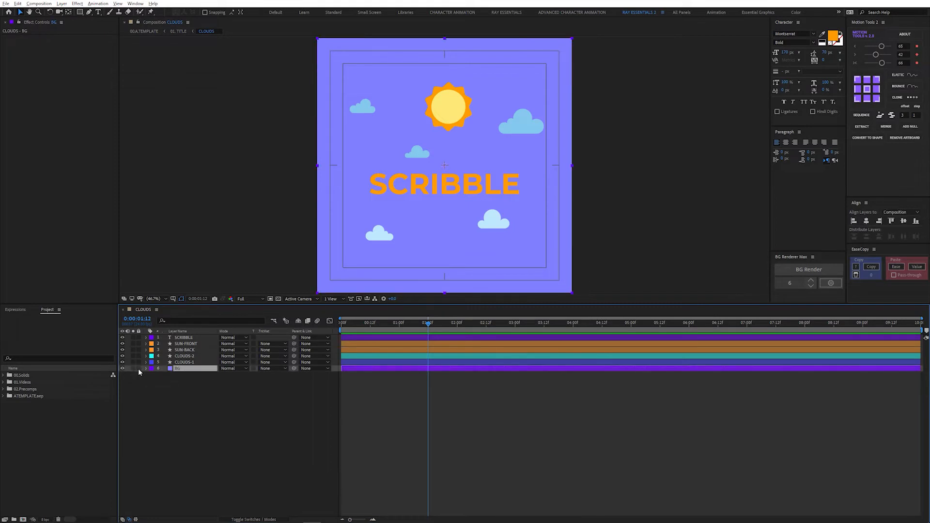
pyautogui.click(187, 362)
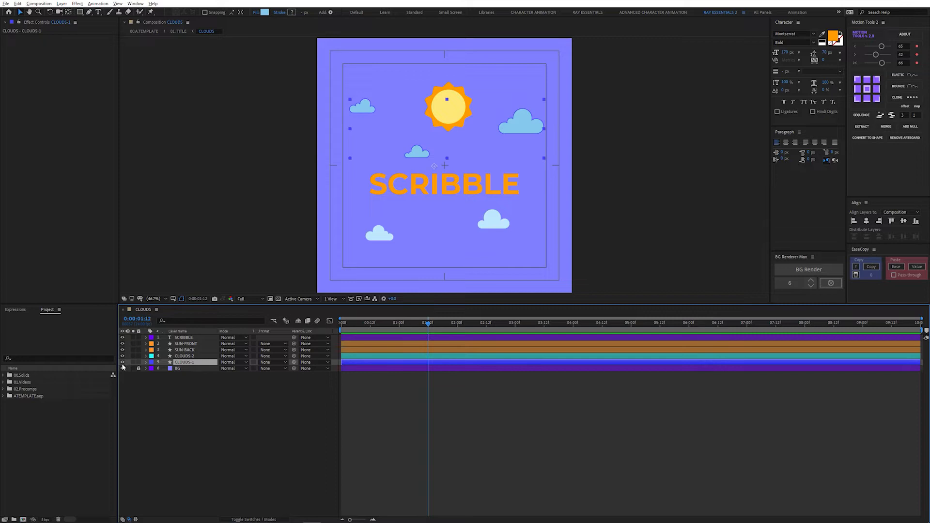
pyautogui.click(185, 355)
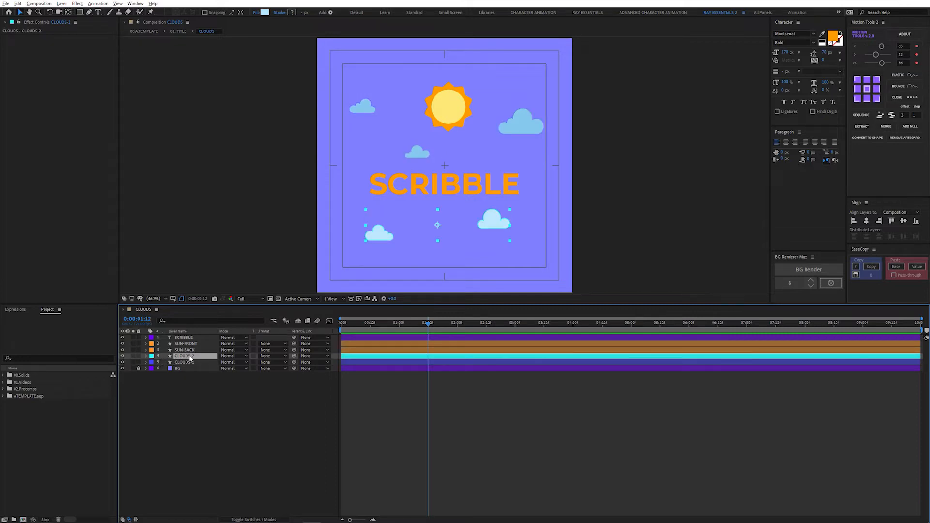
pyautogui.click(186, 350)
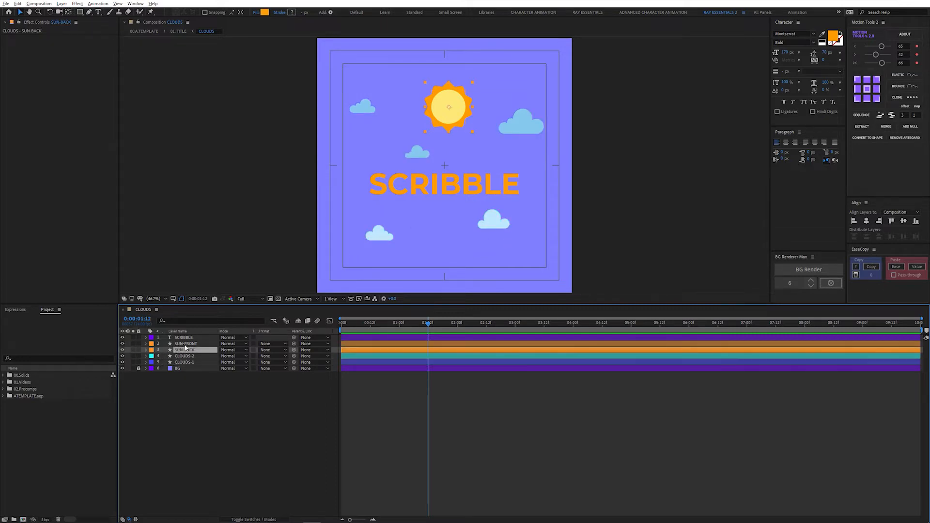
pyautogui.click(186, 343)
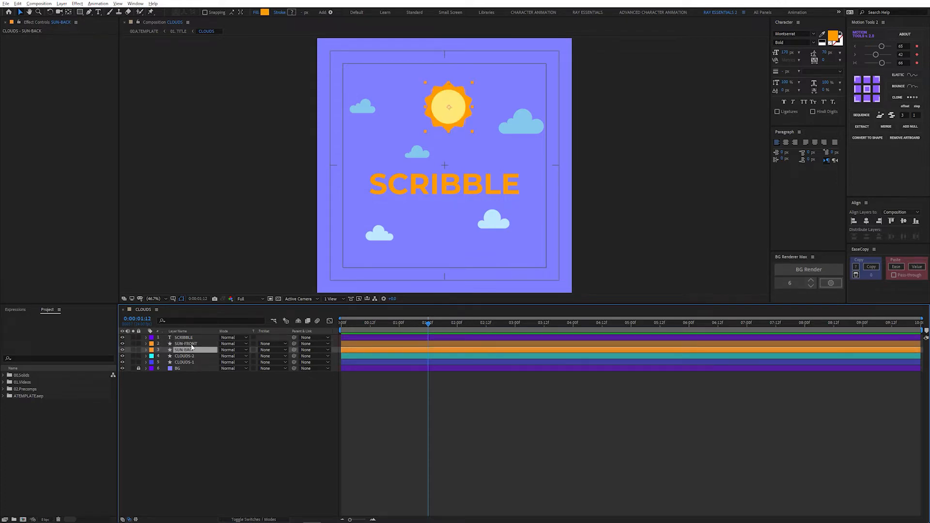
pyautogui.click(183, 337)
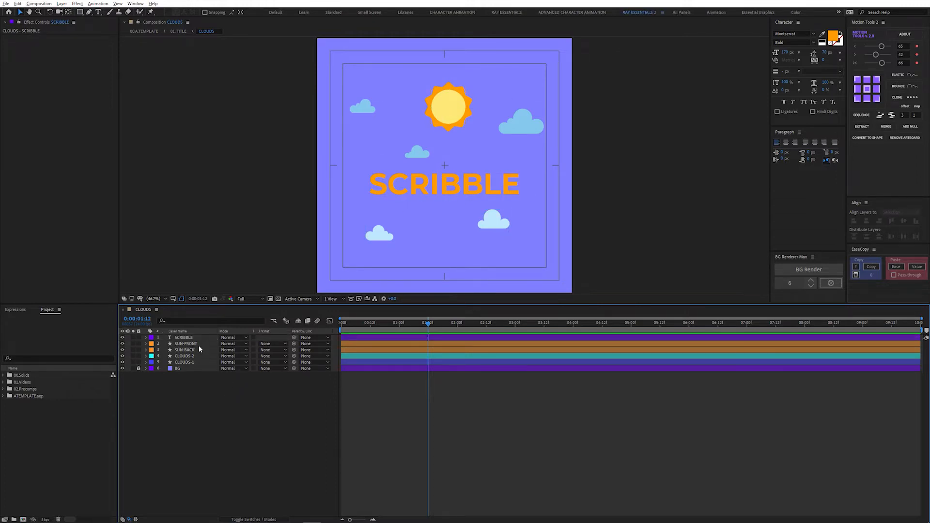
# Step: Create masks from the SCRIBBLE text, giving a new SCRIBBLE Outlines layer above the title
pyautogui.click(183, 337)
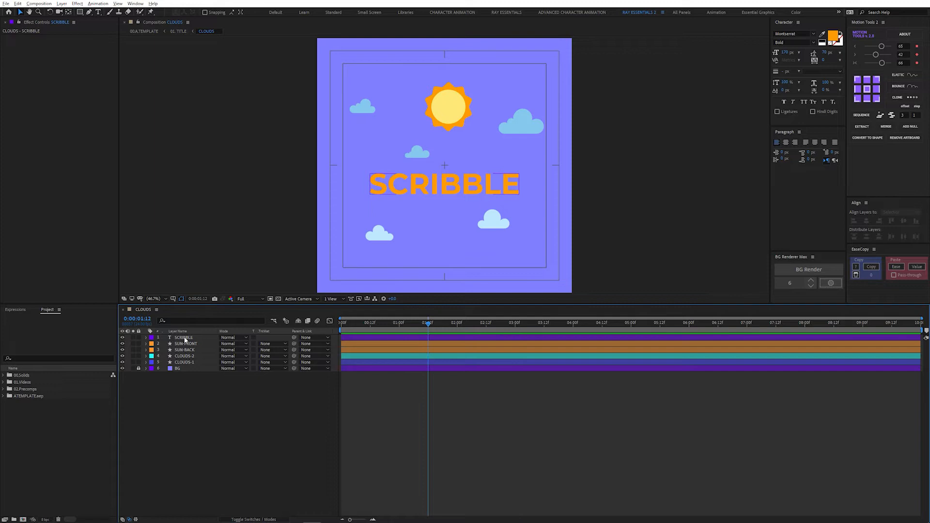
pyautogui.rightClick(184, 337)
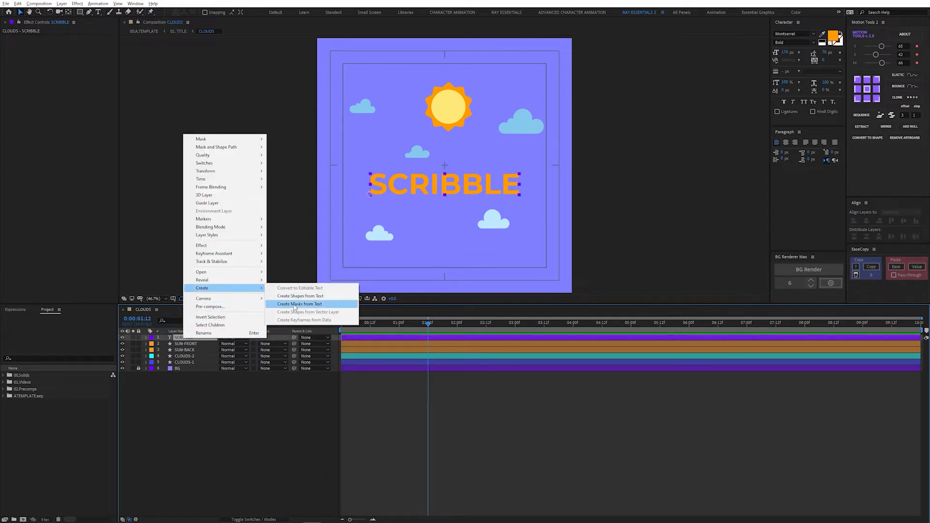
pyautogui.click(300, 303)
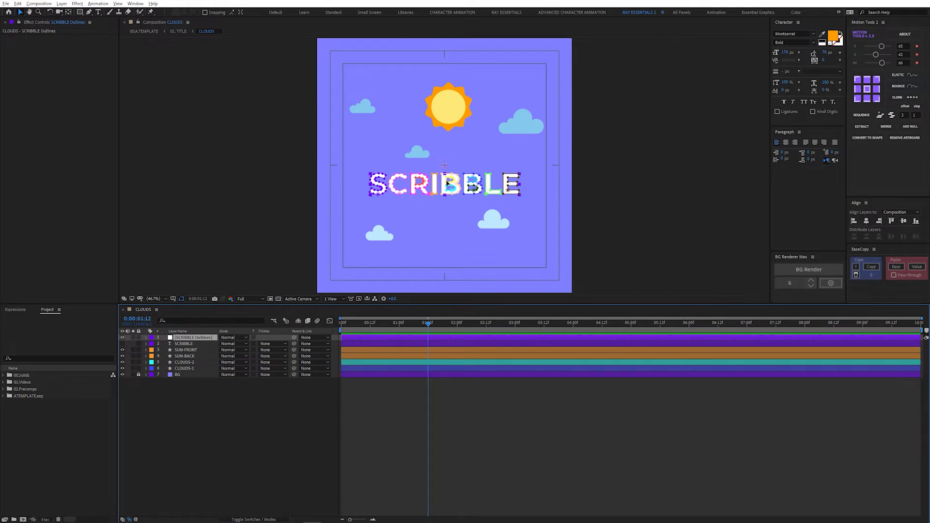
pyautogui.click(146, 338)
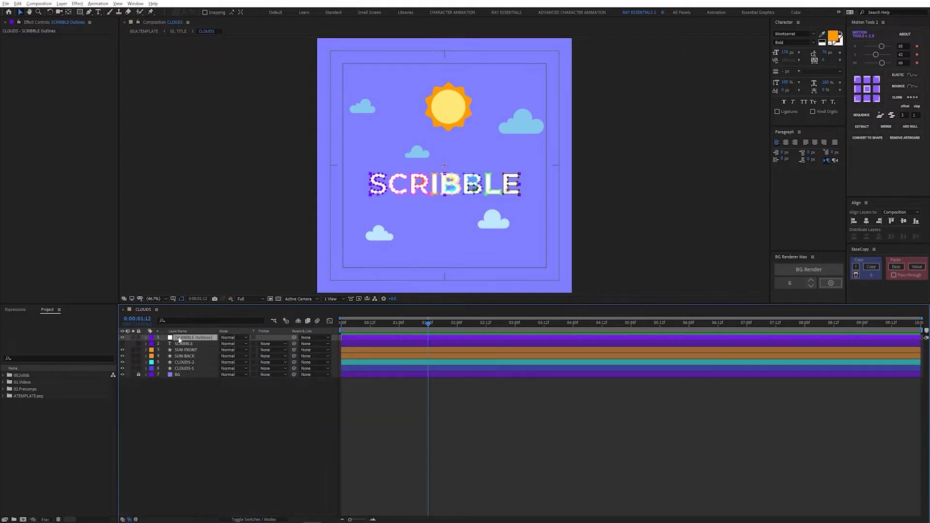
# Step: Add the Scribble effect set to All Masks with a Left Edge fill type
pyautogui.write('s')
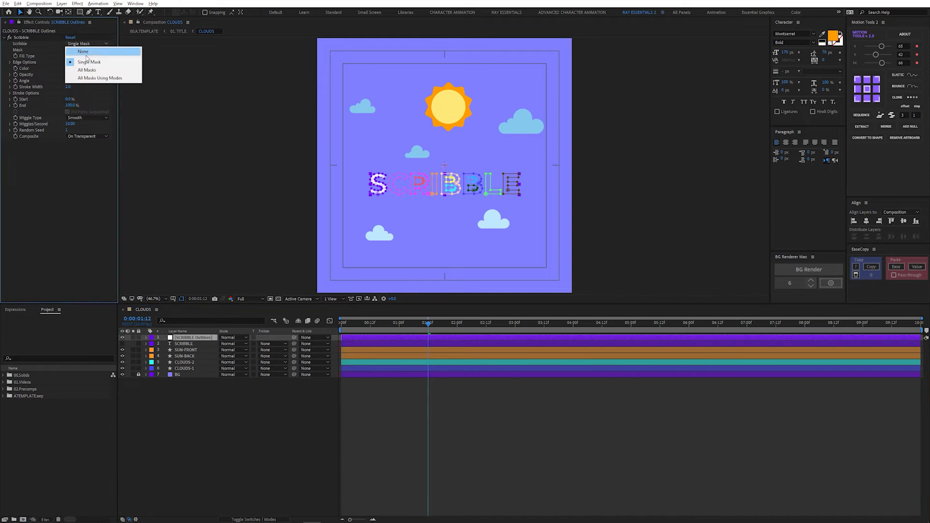
pyautogui.moveTo(87, 70)
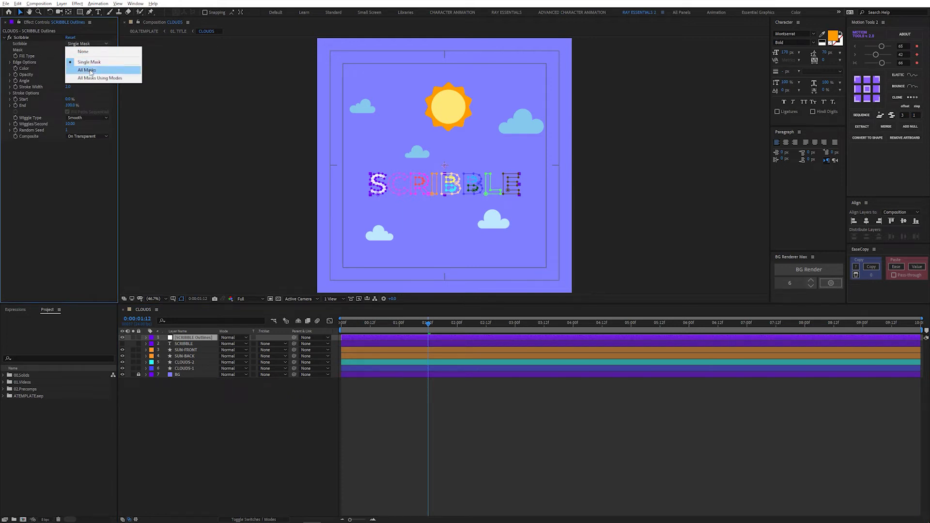
pyautogui.click(87, 70)
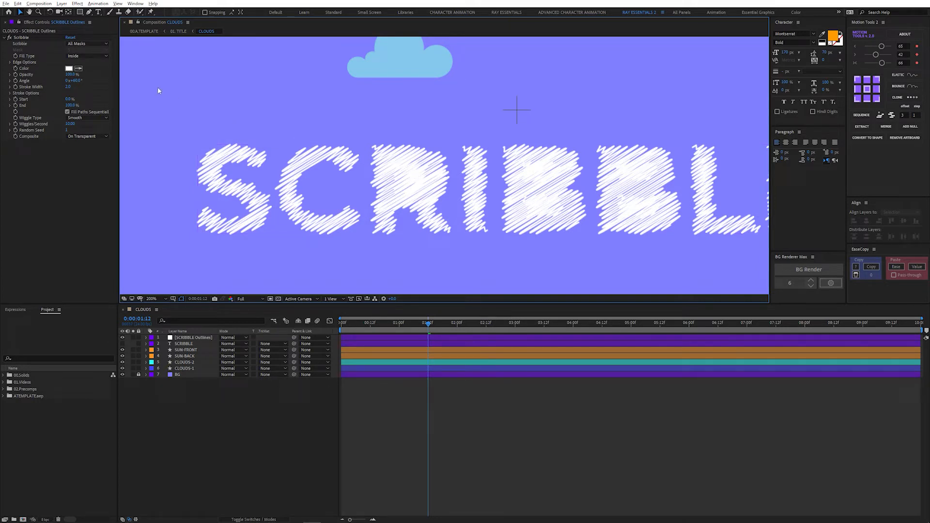
pyautogui.click(90, 56)
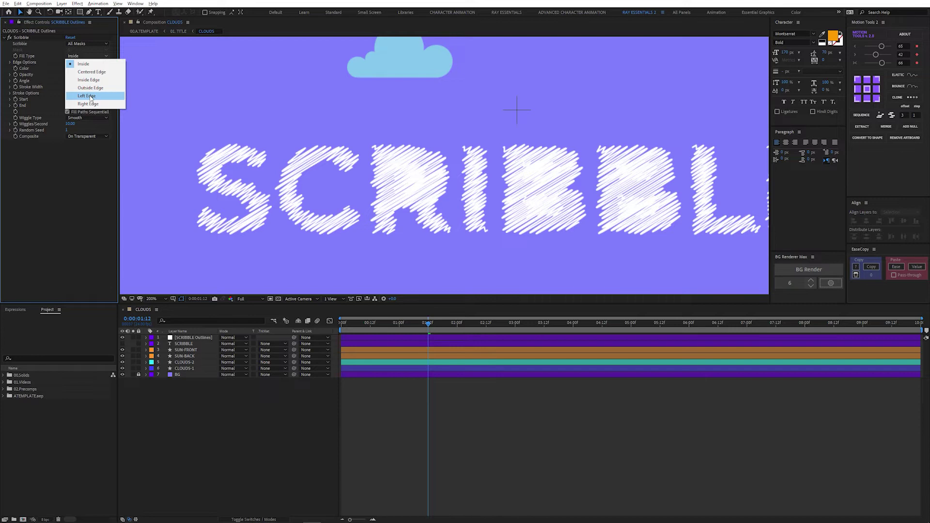
pyautogui.click(85, 95)
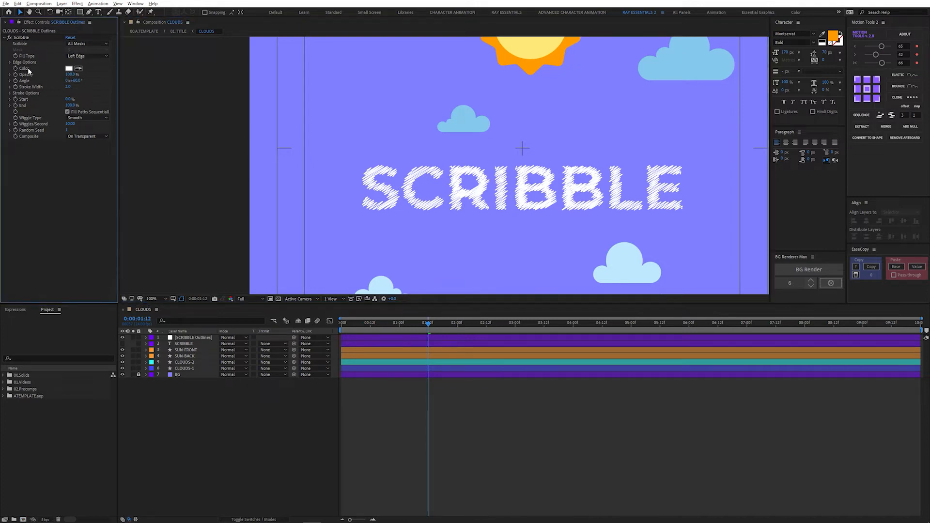
# Step: Change the Scribble colour to red, then settle on orange
pyautogui.click(59, 68)
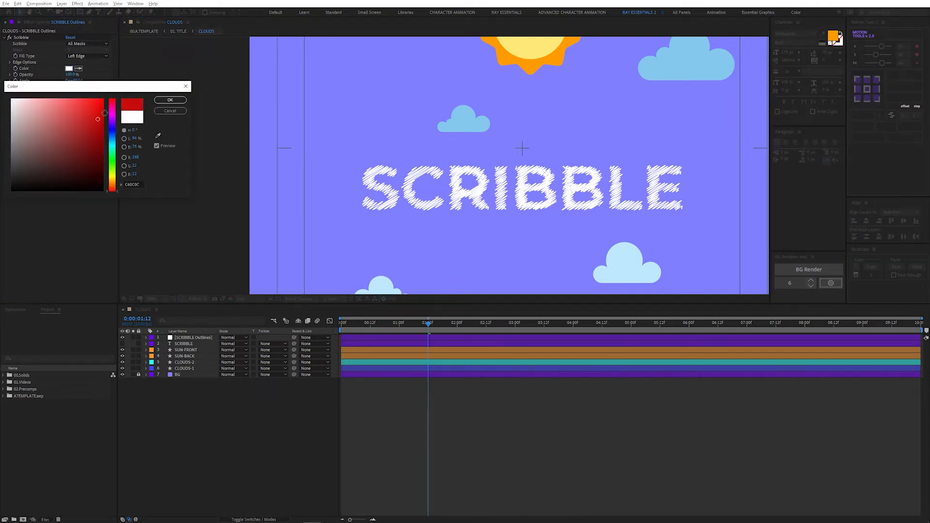
pyautogui.click(169, 100)
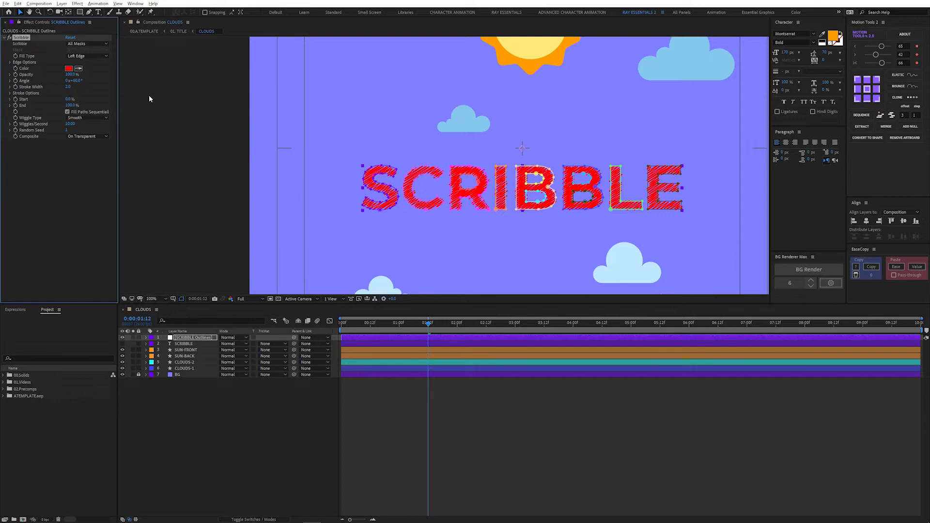
pyautogui.click(67, 68)
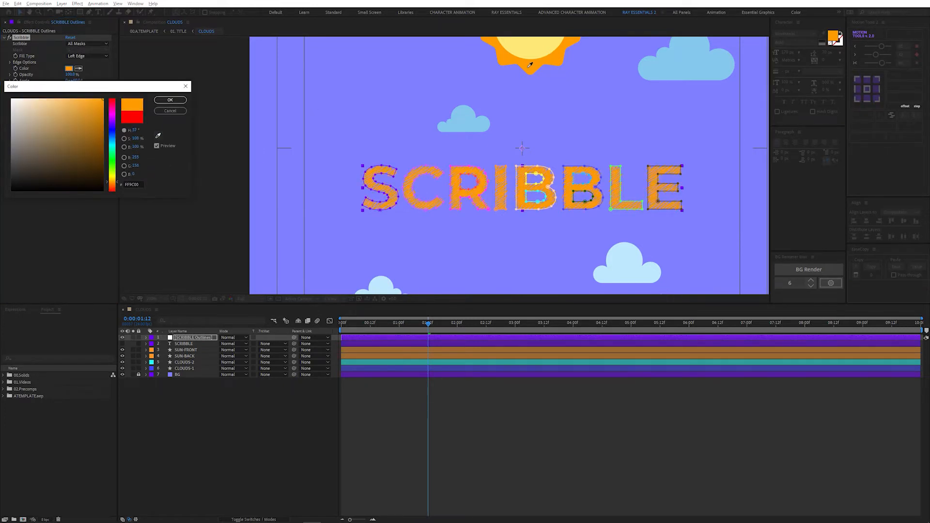
pyautogui.click(169, 100)
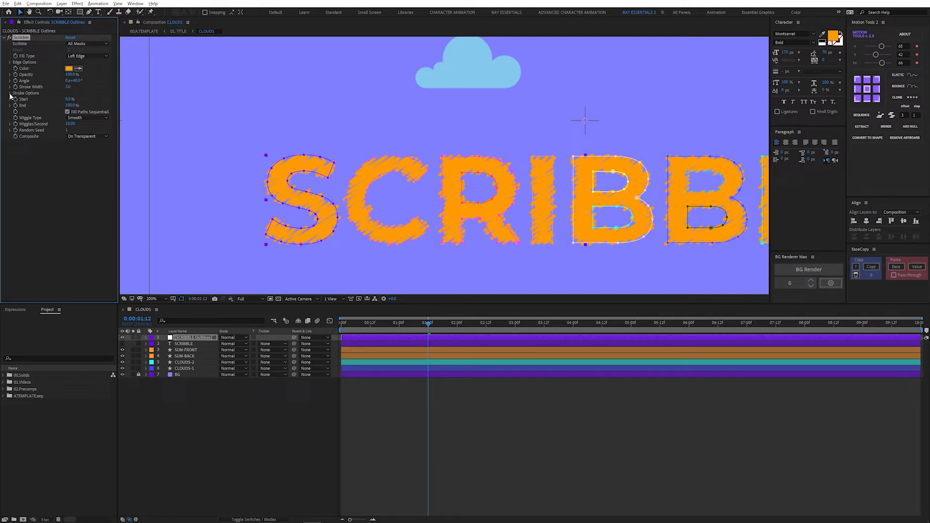
# Step: Adjust the Scribble stroke options for looser, more widely spaced orange strokes
pyautogui.click(8, 93)
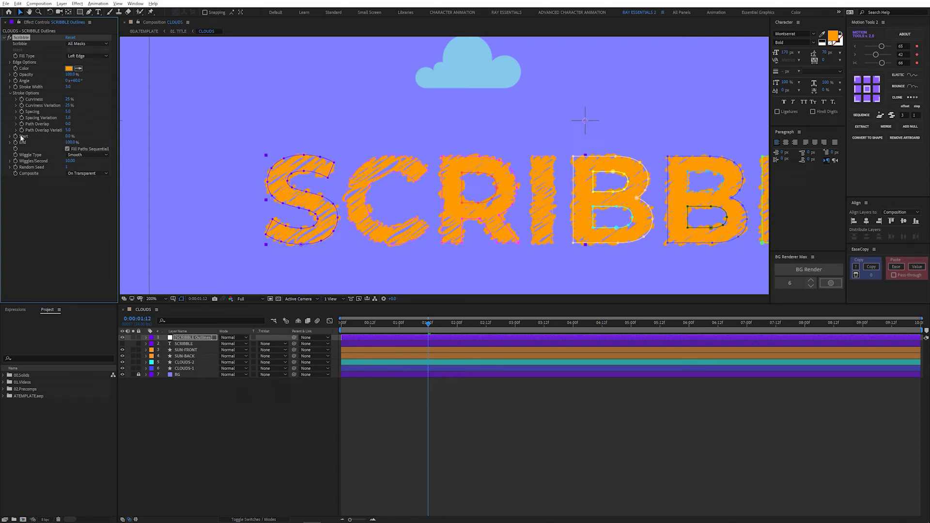
pyautogui.click(150, 298)
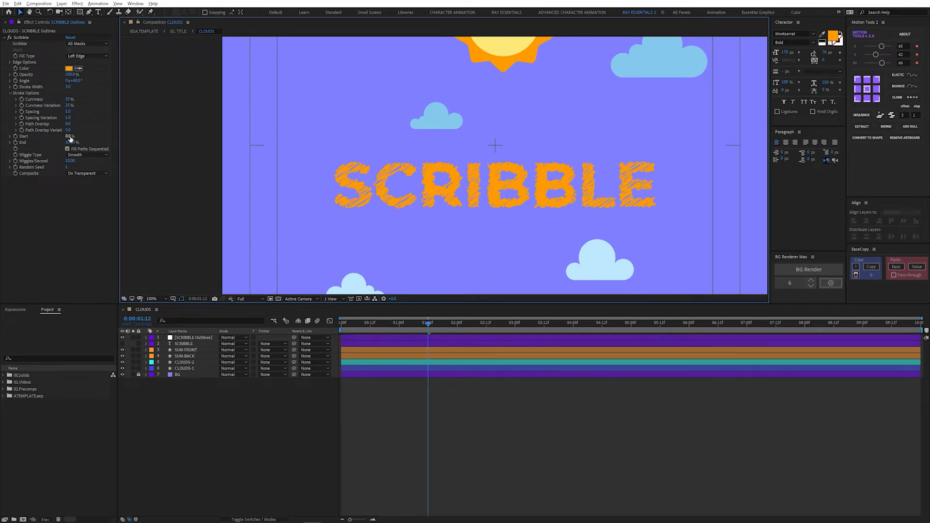
pyautogui.click(192, 338)
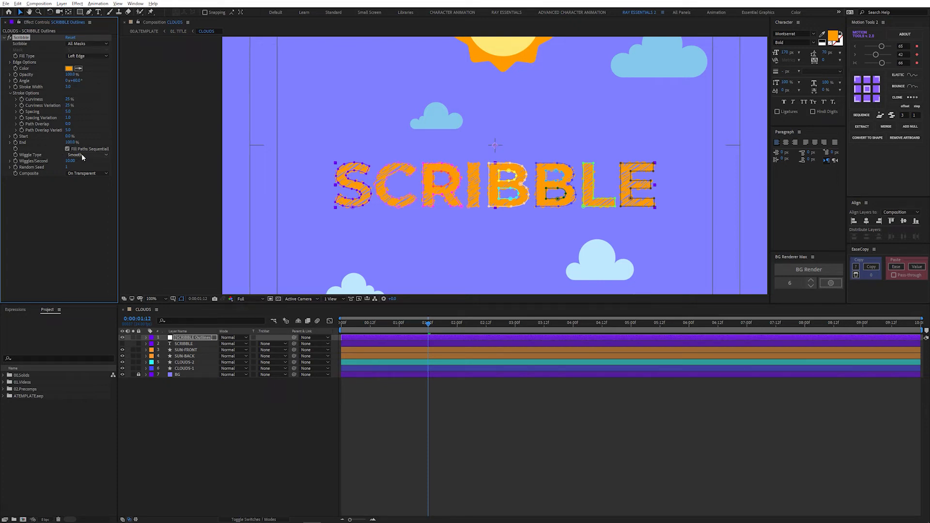
# Step: Set the Scribble Wiggle Type to Jumpy and play back the flickering strokes
pyautogui.click(88, 154)
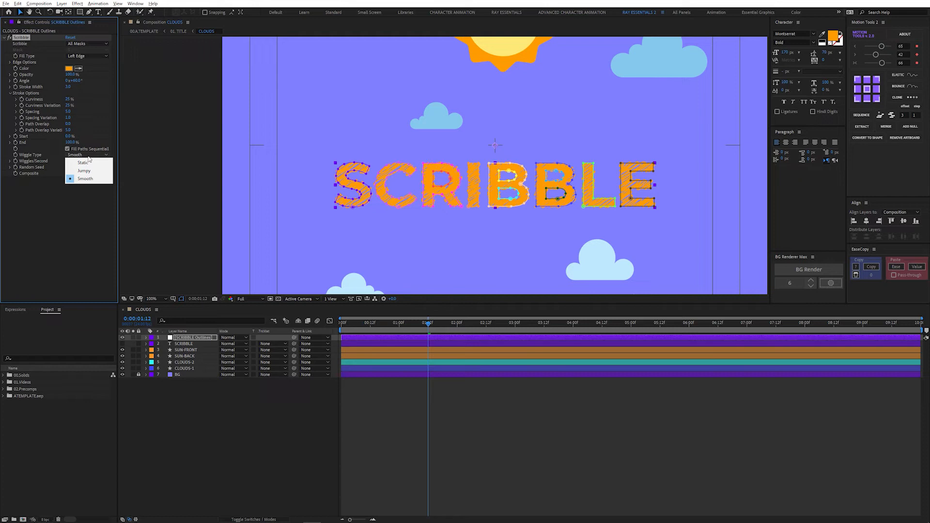
pyautogui.click(84, 170)
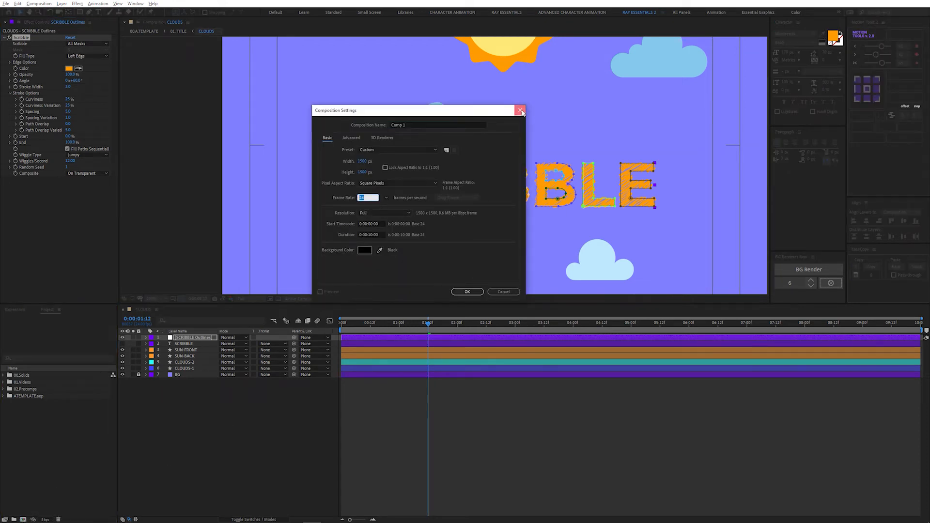
pyautogui.click(519, 110)
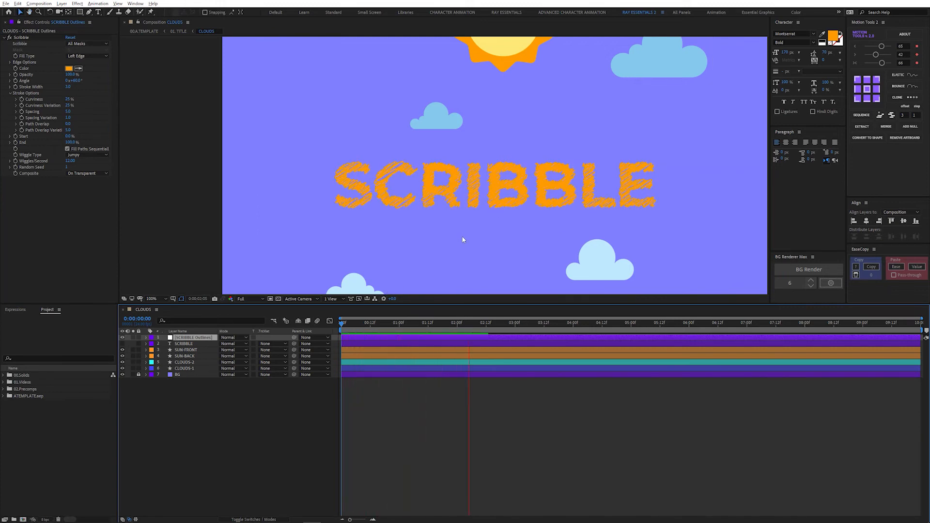
pyautogui.click(588, 336)
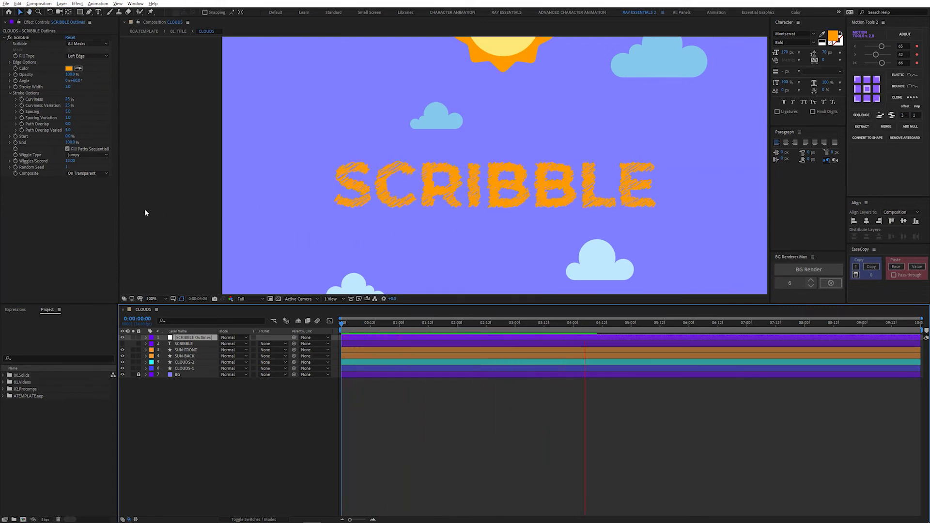
pyautogui.click(614, 323)
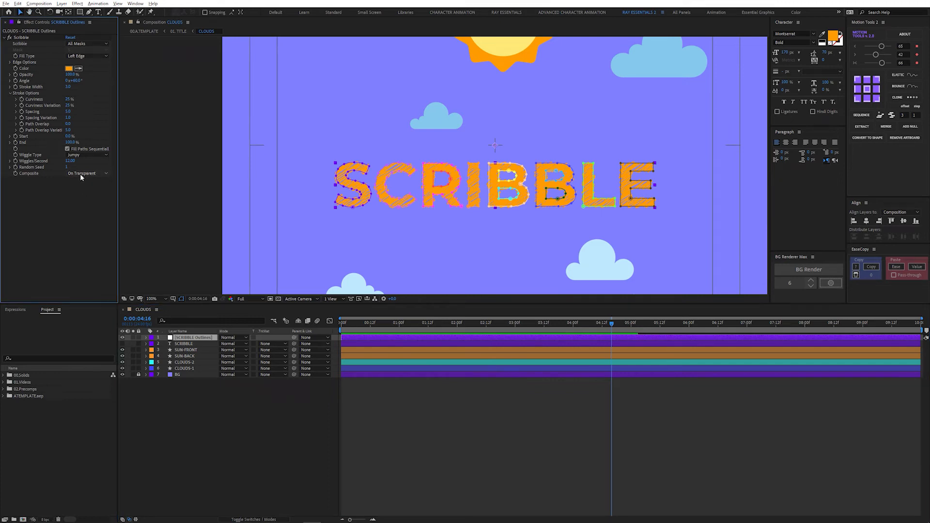
pyautogui.moveTo(108, 175)
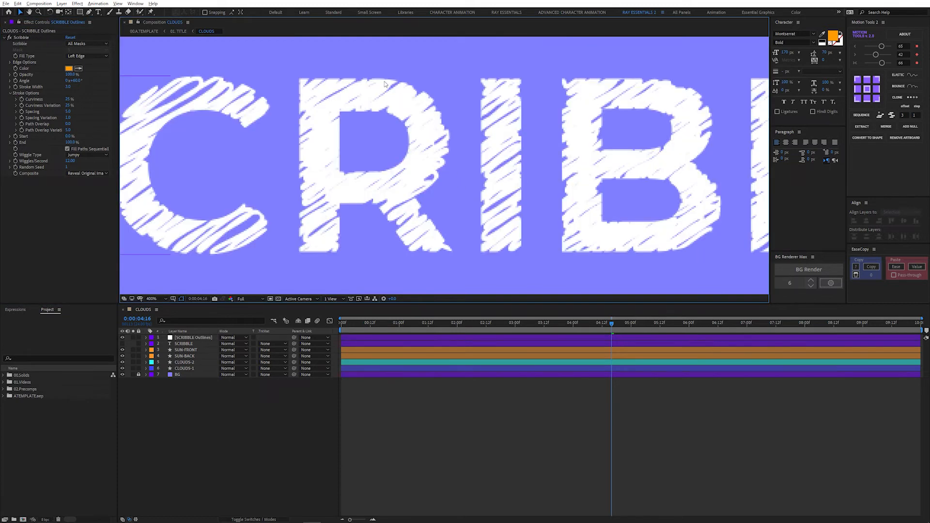
pyautogui.moveTo(435, 188)
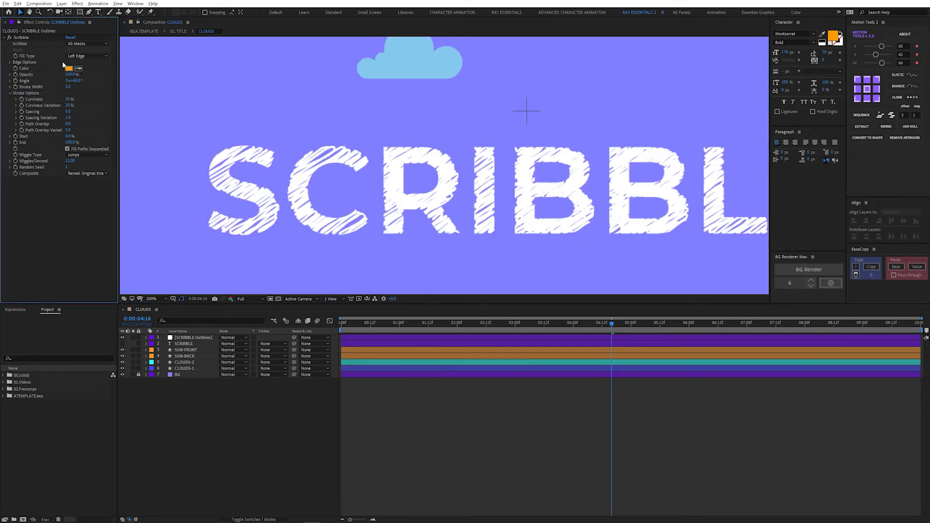
# Step: Select the SCRIBBLE Outlines layer and start searching effects for 'fi'
pyautogui.click(193, 338)
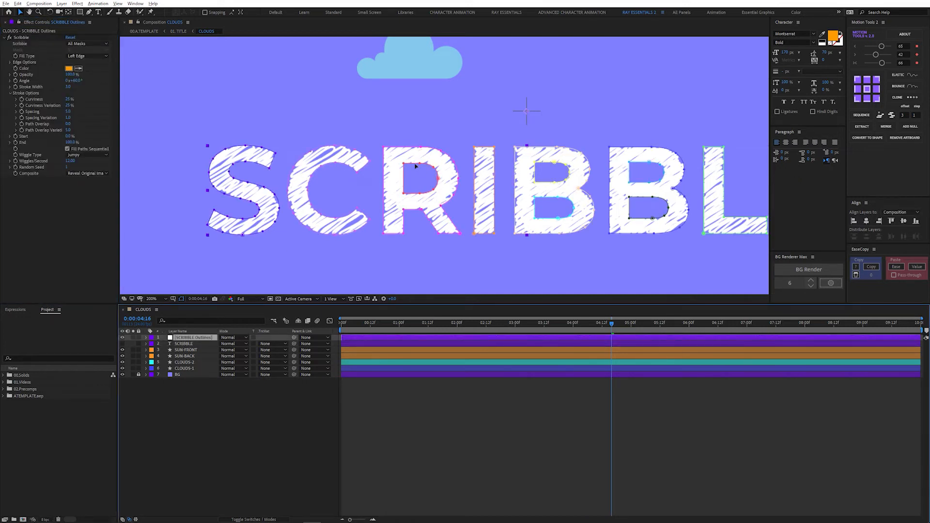
pyautogui.write('fi')
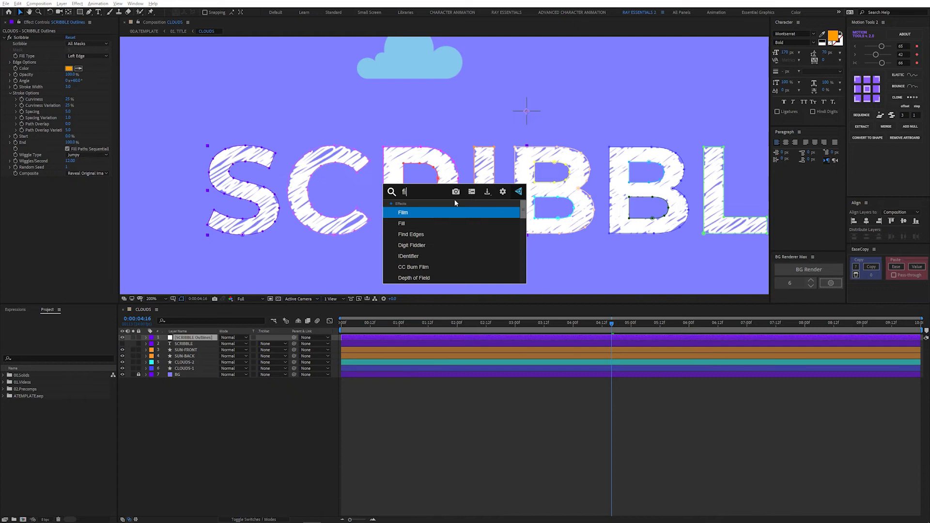
# Step: Trial a Fill effect on the title outlines, leaving only orange scribble strokes
pyautogui.click(401, 223)
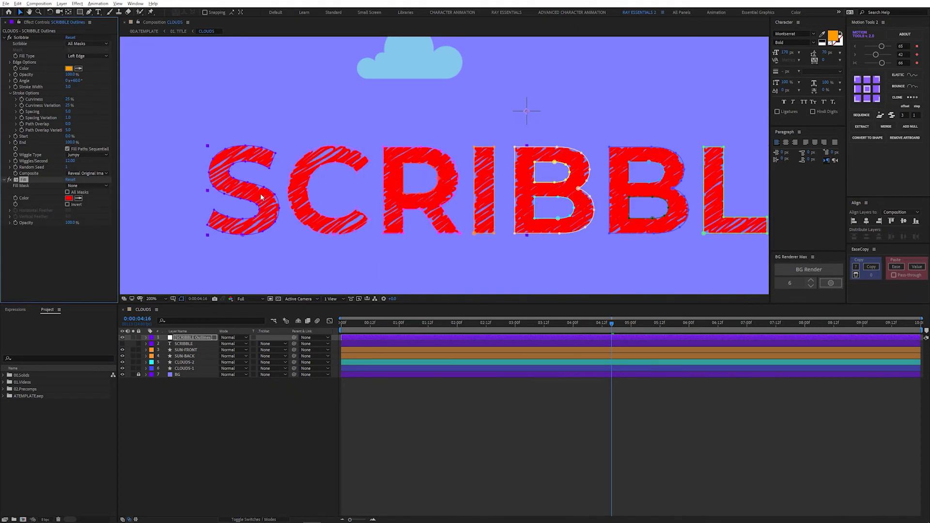
pyautogui.click(65, 68)
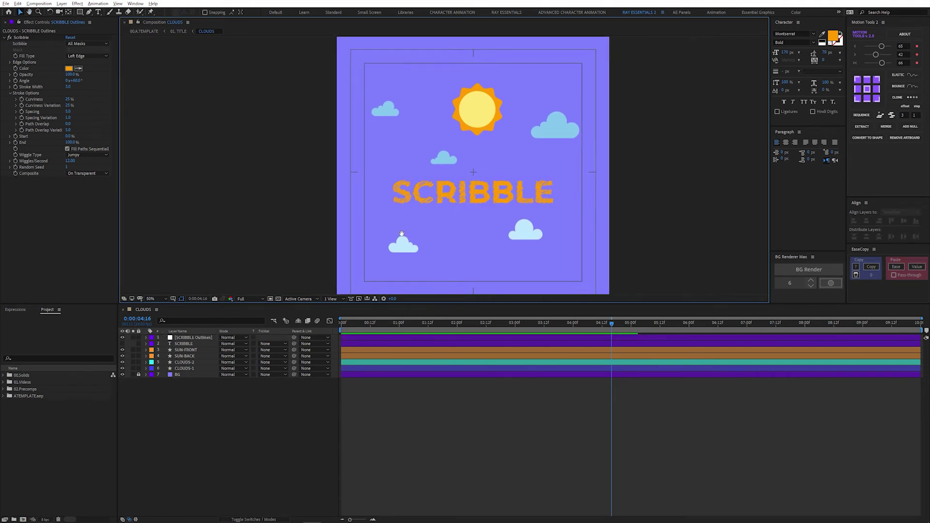
# Step: Select SUN-FRONT, SCRIBBLE Outlines and then the CLOUDS-1 layer in the timeline
pyautogui.click(186, 350)
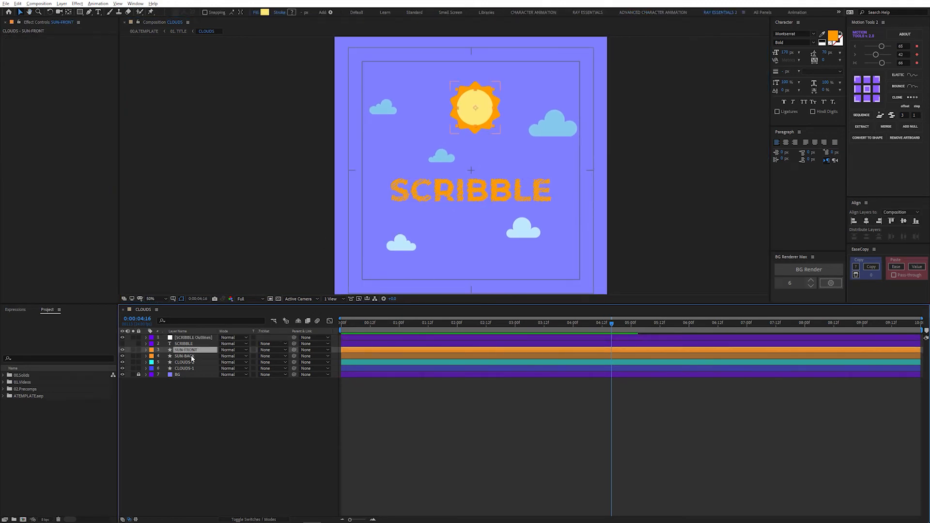
pyautogui.click(192, 337)
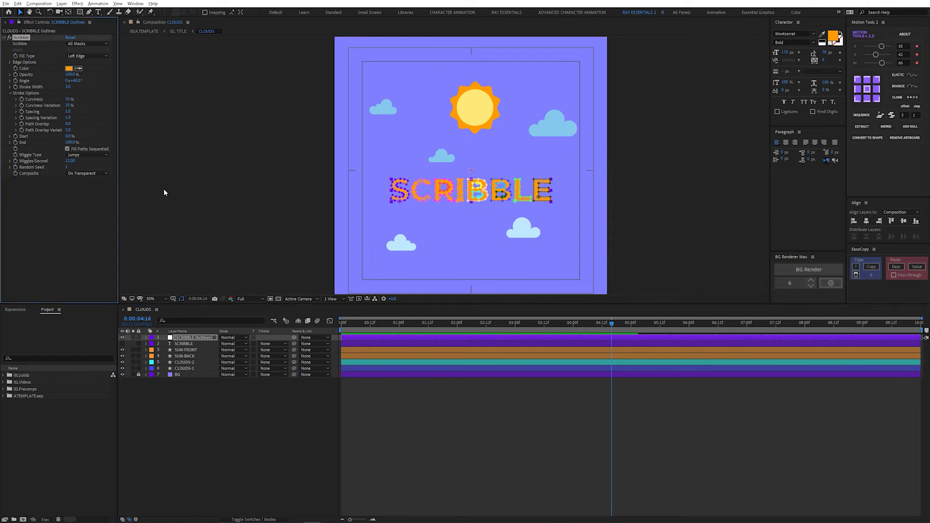
pyautogui.click(185, 368)
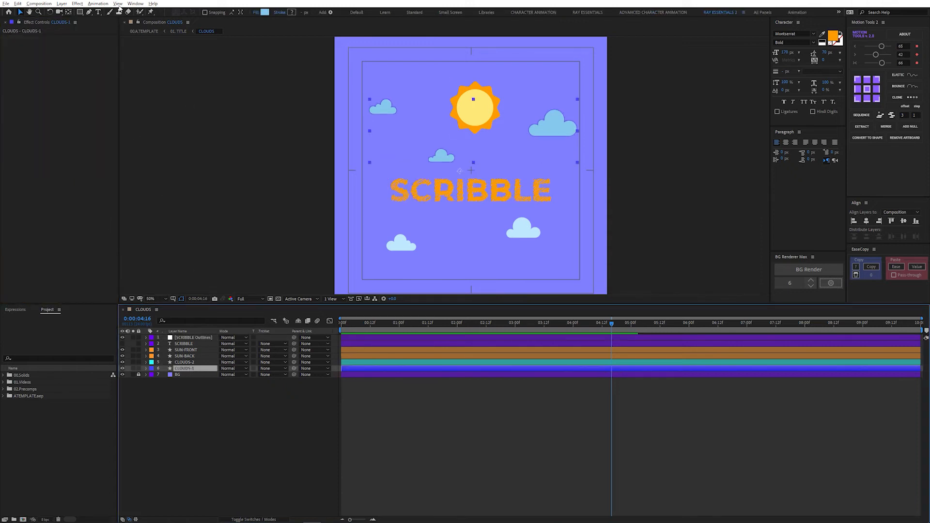
pyautogui.moveTo(186, 354)
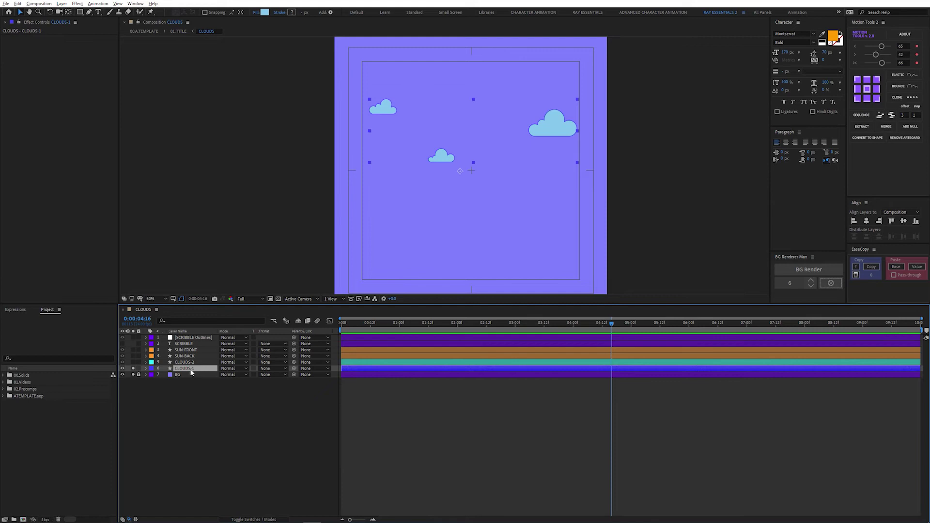
# Step: Auto-trace CLOUDS-1 with default settings, producing an Auto-traced CLOUDS-1 layer
pyautogui.rightClick(191, 368)
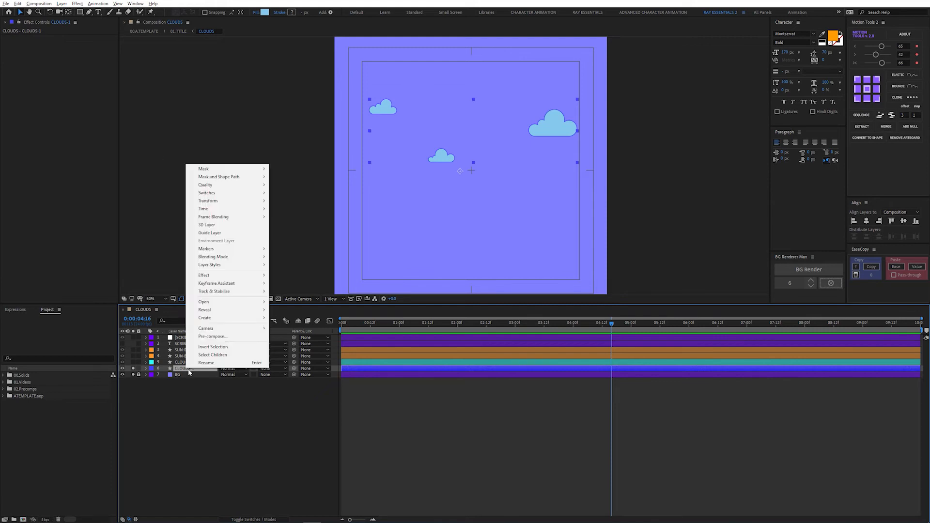
pyautogui.moveTo(204, 318)
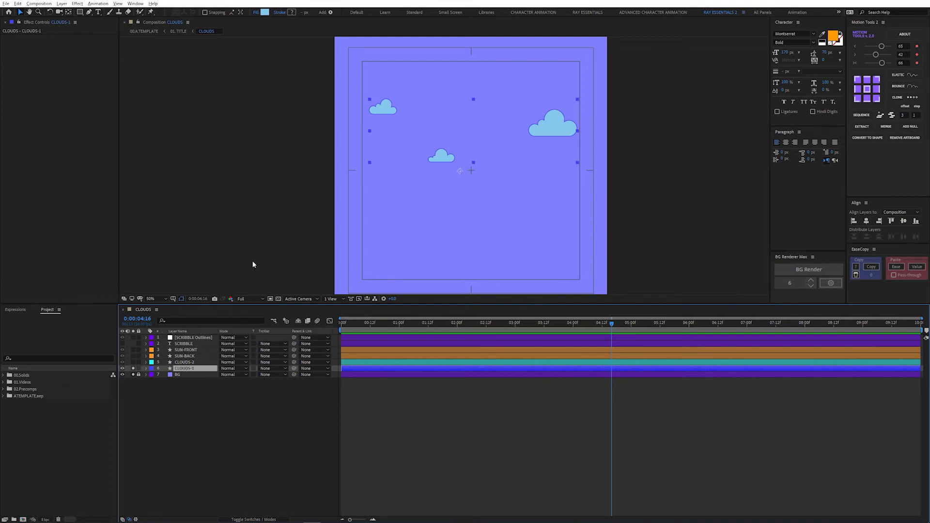
pyautogui.click(61, 4)
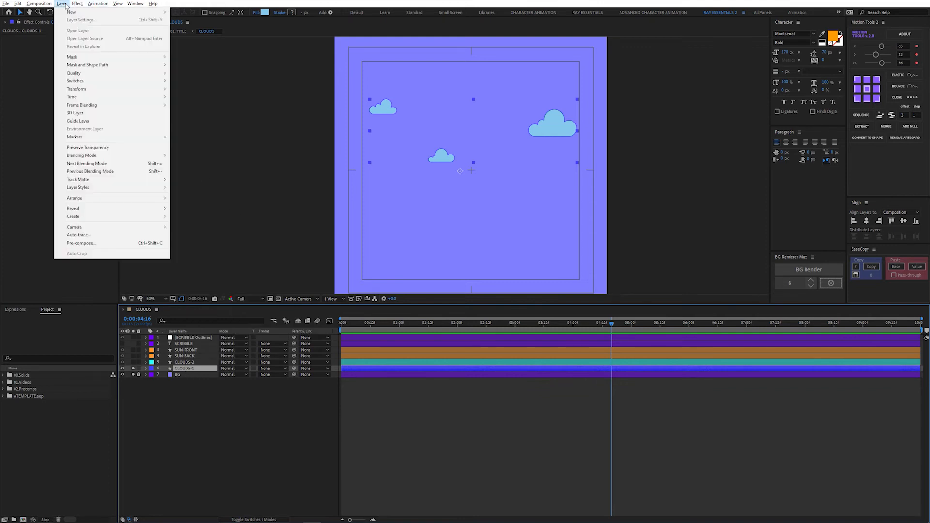
pyautogui.moveTo(78, 234)
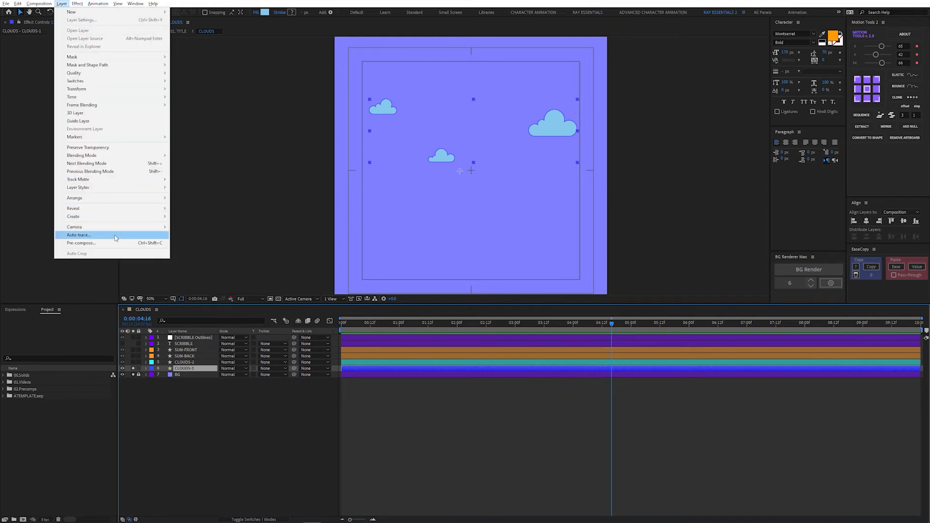
pyautogui.click(77, 235)
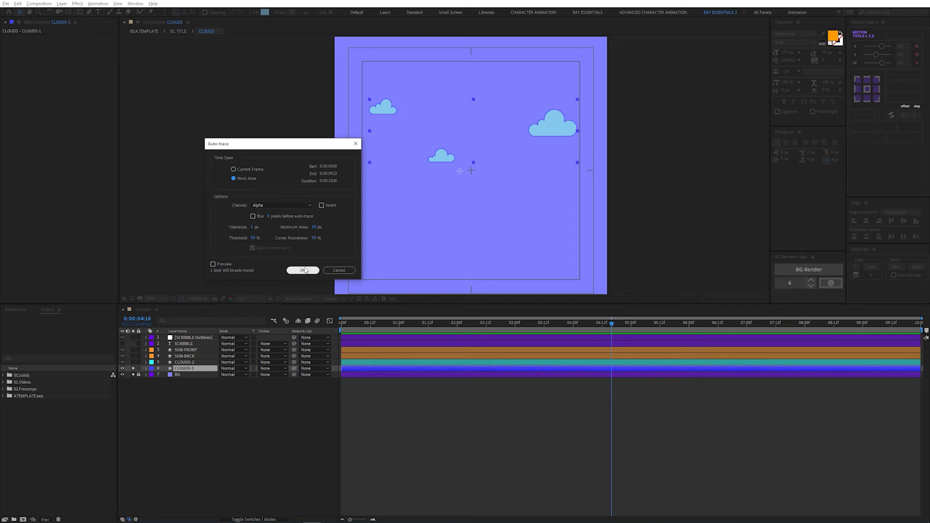
pyautogui.click(302, 270)
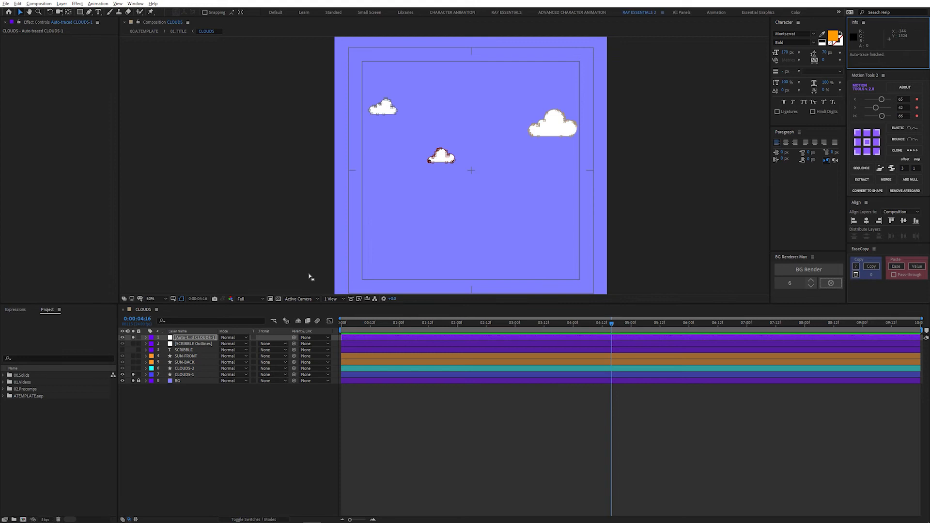
# Step: Paste the copied orange Scribble effect onto the Auto-traced CLOUDS-1 layer
pyautogui.click(151, 338)
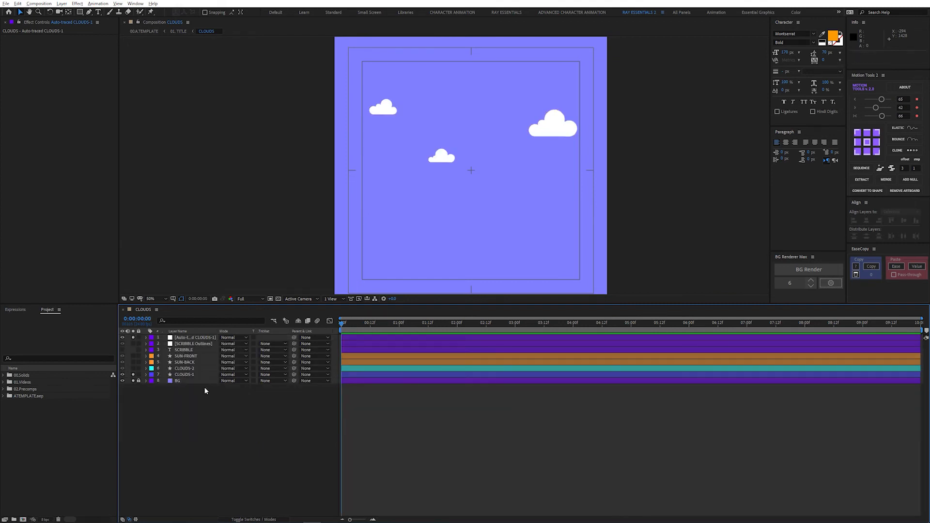
pyautogui.click(194, 337)
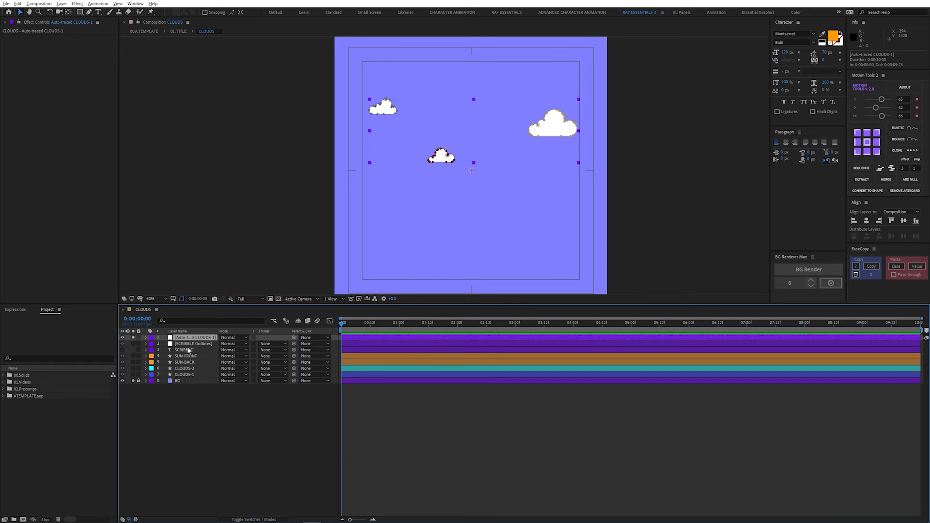
pyautogui.click(193, 343)
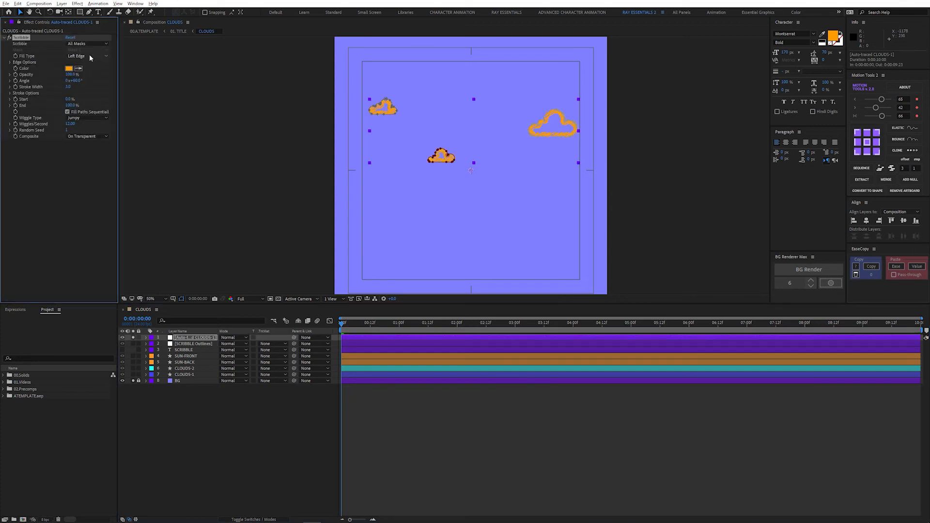
# Step: Try Outside and Right Edge scribble fill types on the clouds, then settle on Inside
pyautogui.click(87, 56)
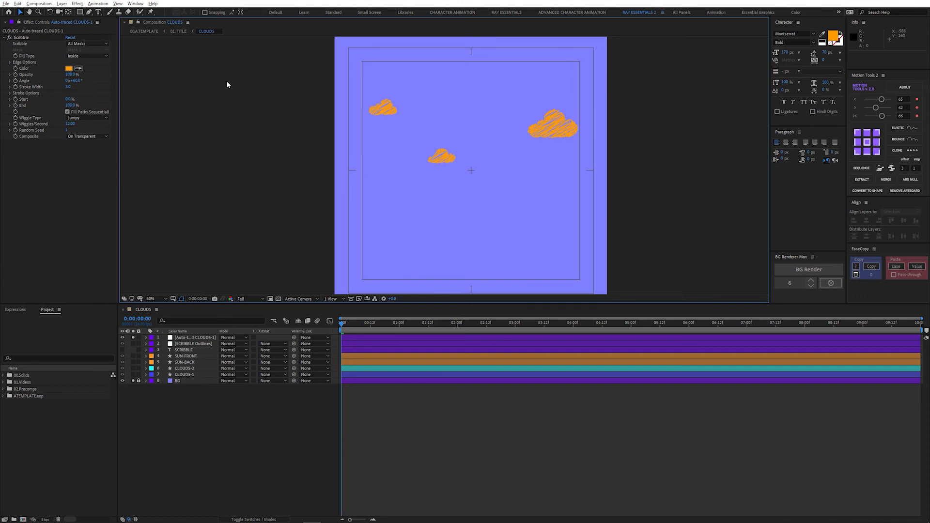
pyautogui.click(87, 55)
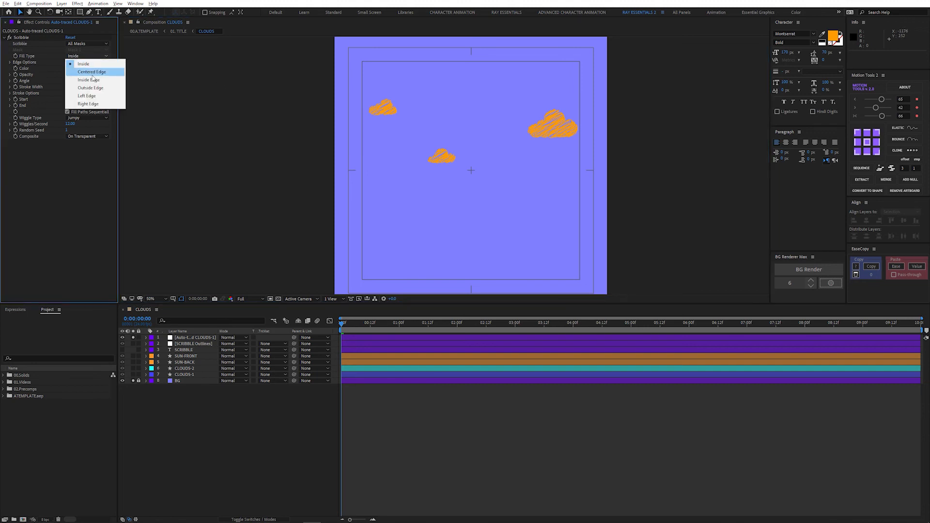
pyautogui.click(90, 72)
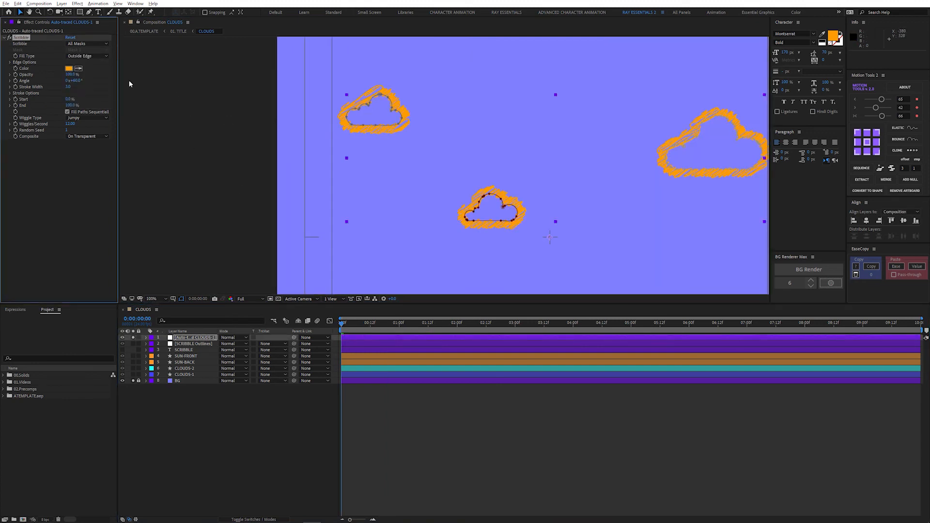
pyautogui.click(87, 56)
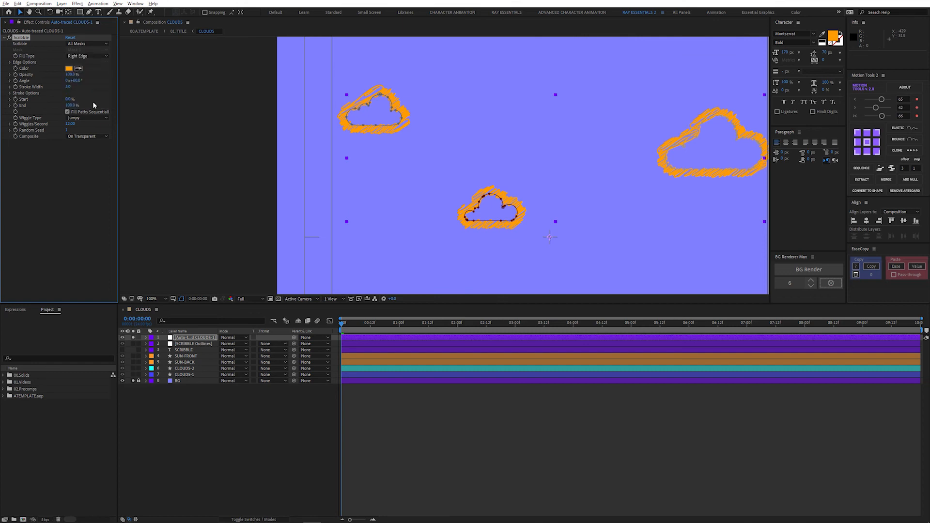
pyautogui.click(87, 56)
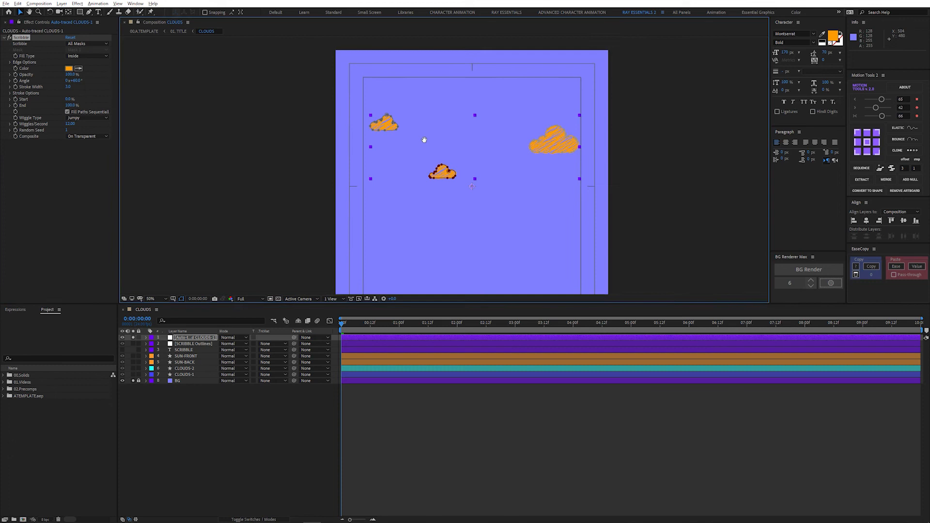
# Step: Expand the scribble's Stroke Options and preview the jumpy orange cloud strokes
pyautogui.click(11, 93)
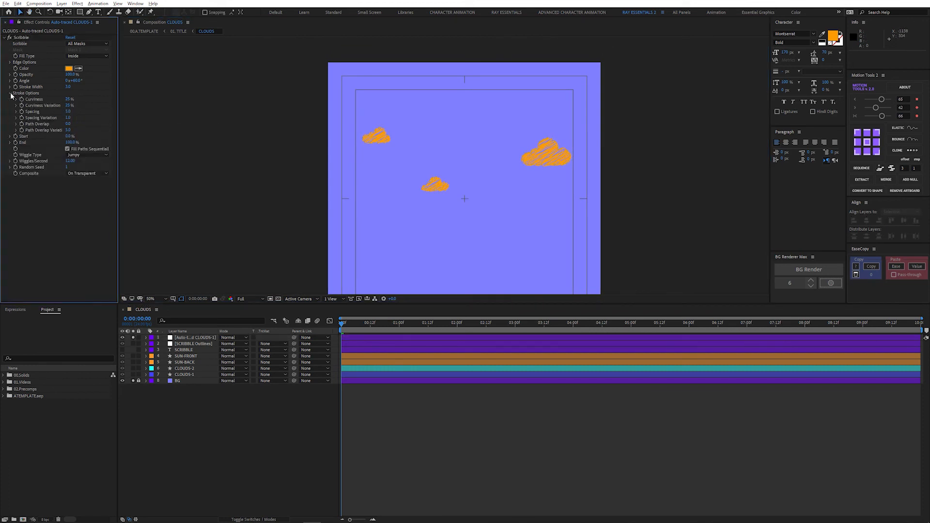
pyautogui.press('Space')
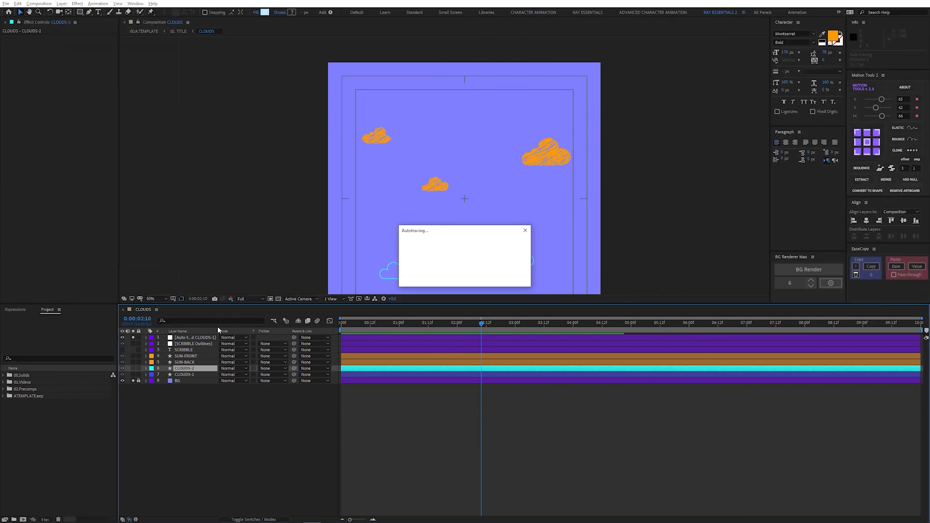
# Step: Auto-trace the sun layers and recolour the traced CLOUDS-1 scribble to light blue
pyautogui.click(60, 2)
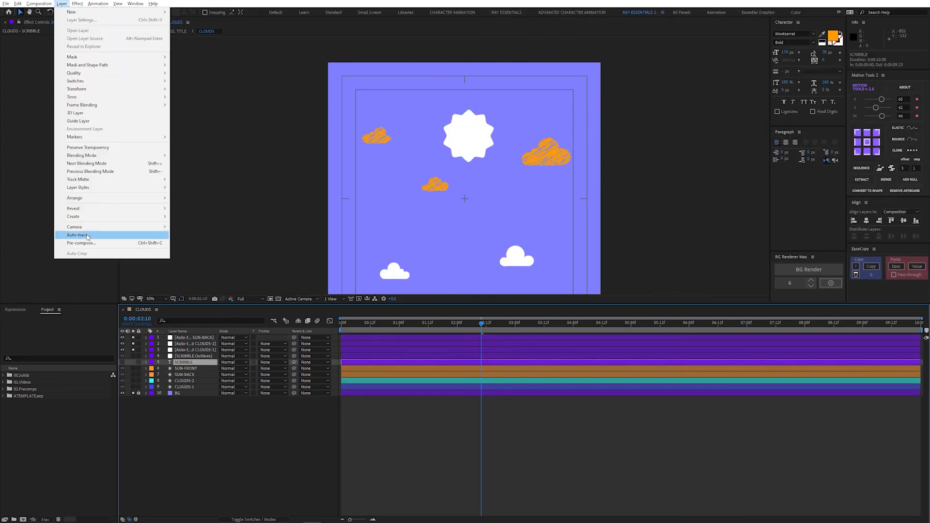
pyautogui.click(77, 235)
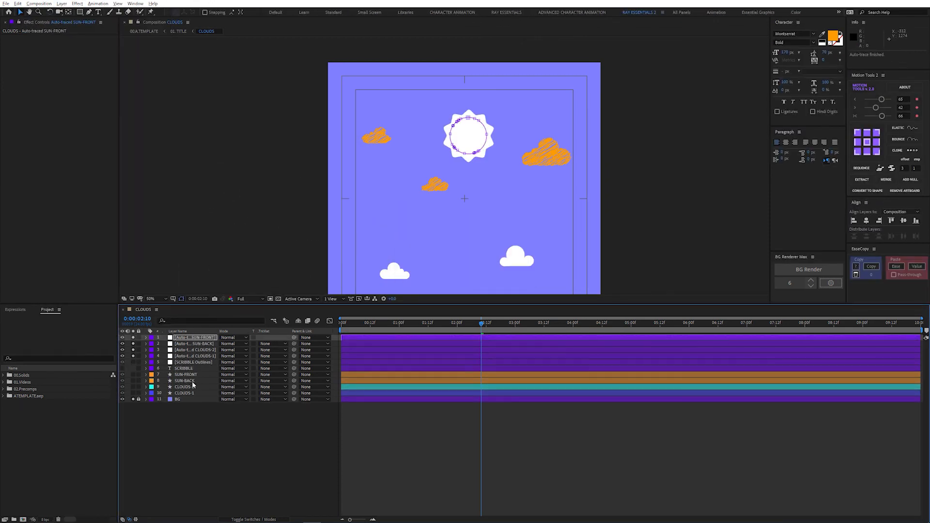
pyautogui.click(193, 357)
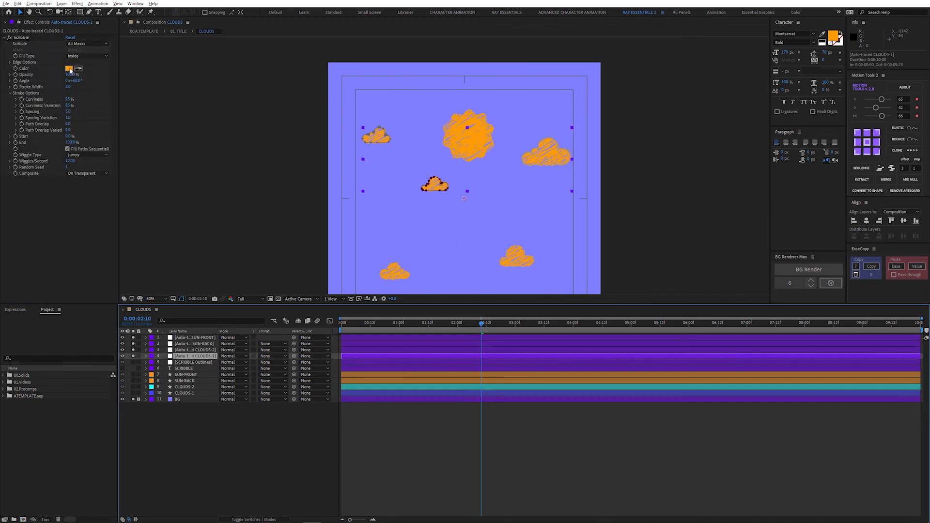
pyautogui.click(68, 68)
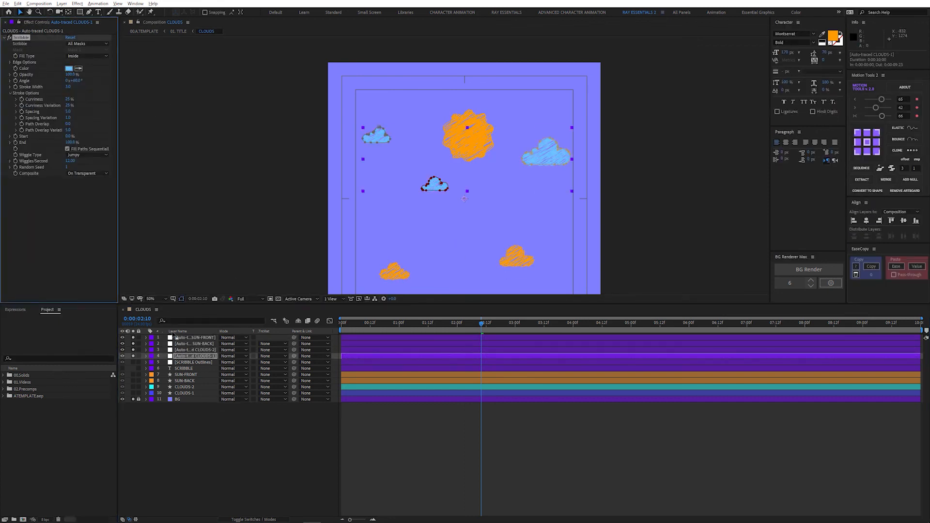
pyautogui.click(66, 67)
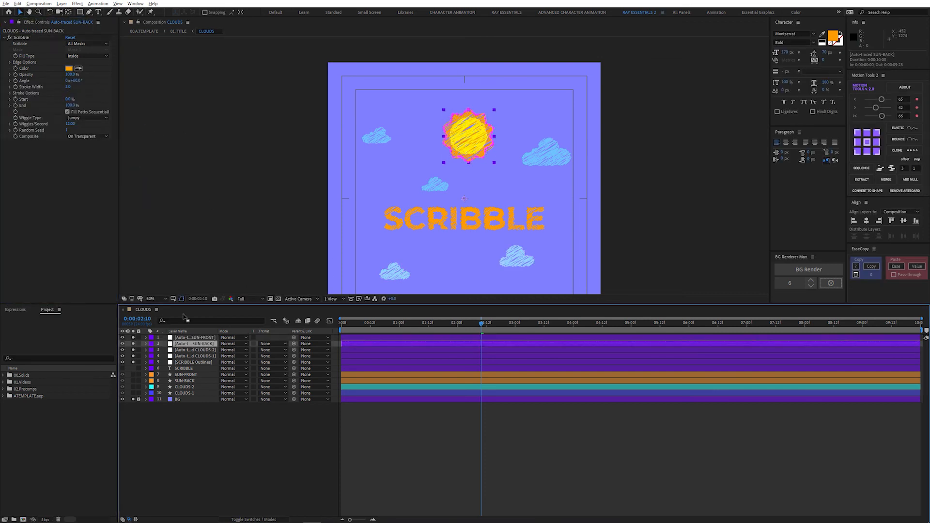
# Step: Set Auto-traced SUN-BACK's Scribble Fill Type to Outside Edge for an orange ring
pyautogui.click(87, 56)
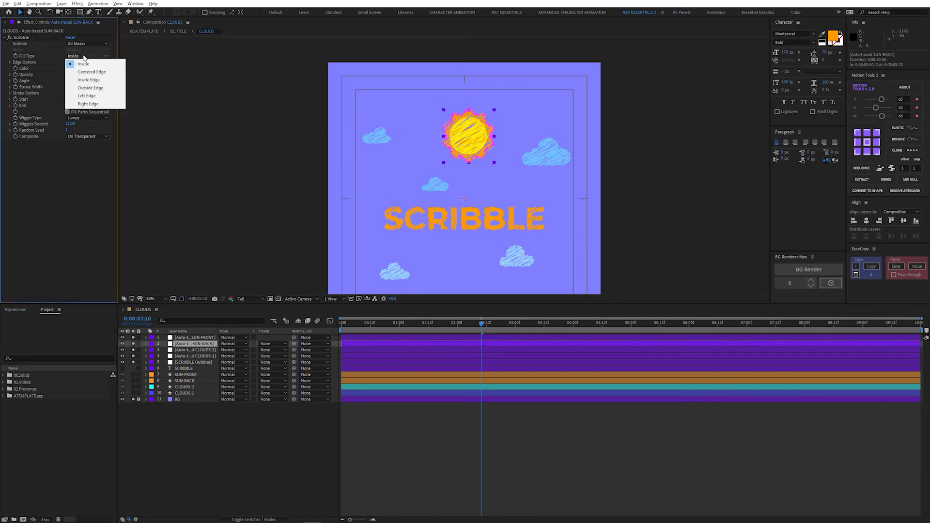
pyautogui.moveTo(90, 87)
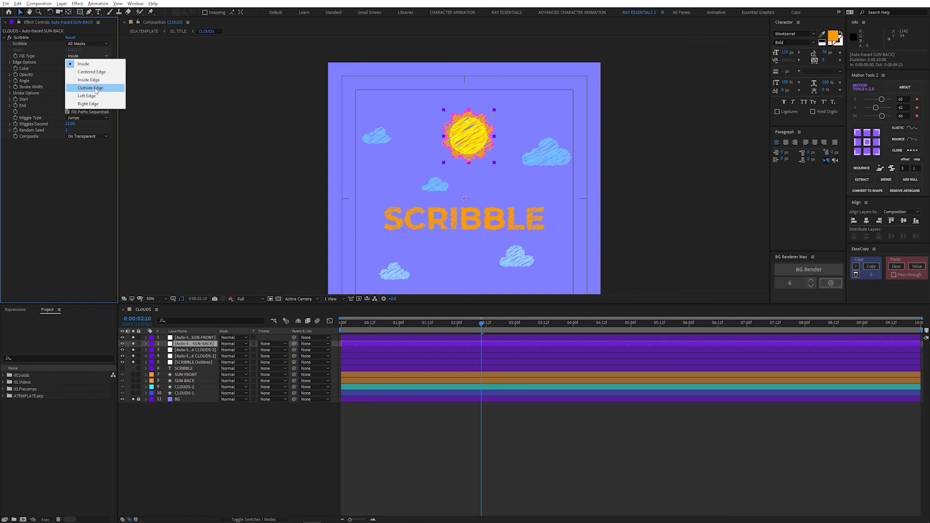
pyautogui.click(90, 88)
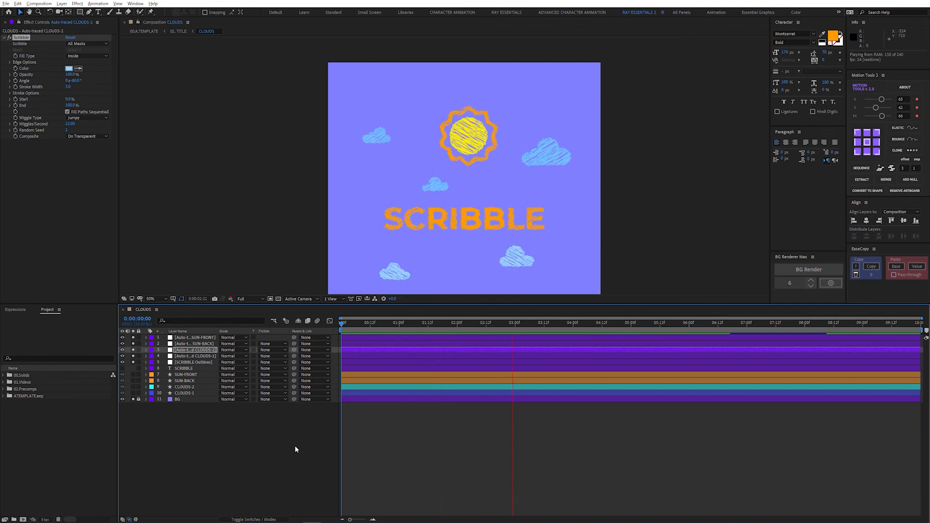
pyautogui.moveTo(298, 321)
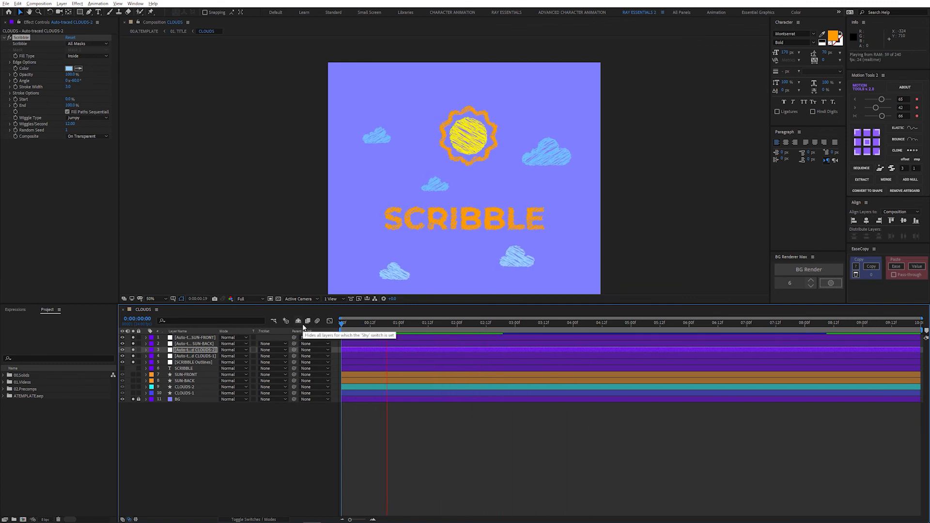